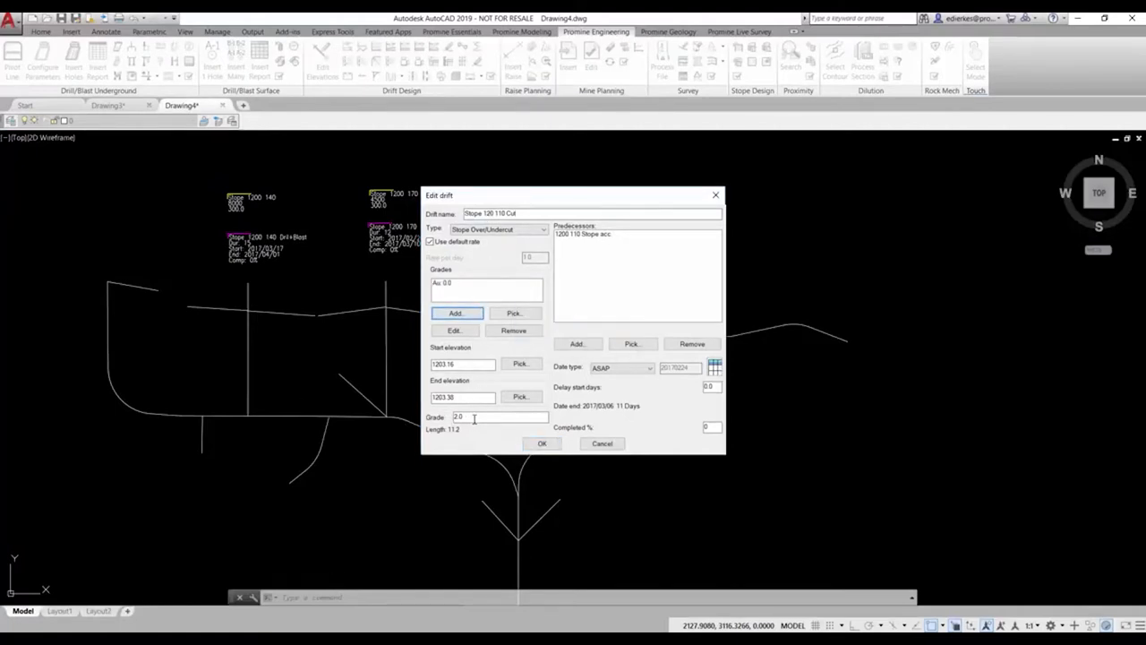
# Bring up the Select objects list of possible predecessors for the Stope 120 170 Cut drift.
pyautogui.click(577, 344)
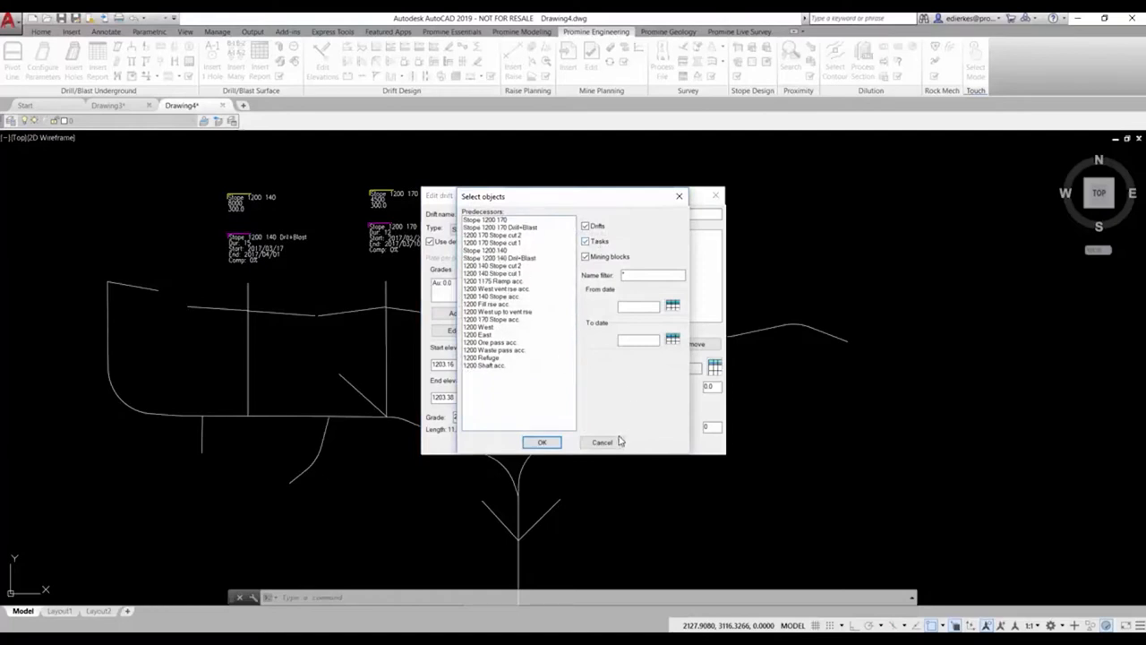
pyautogui.click(541, 441)
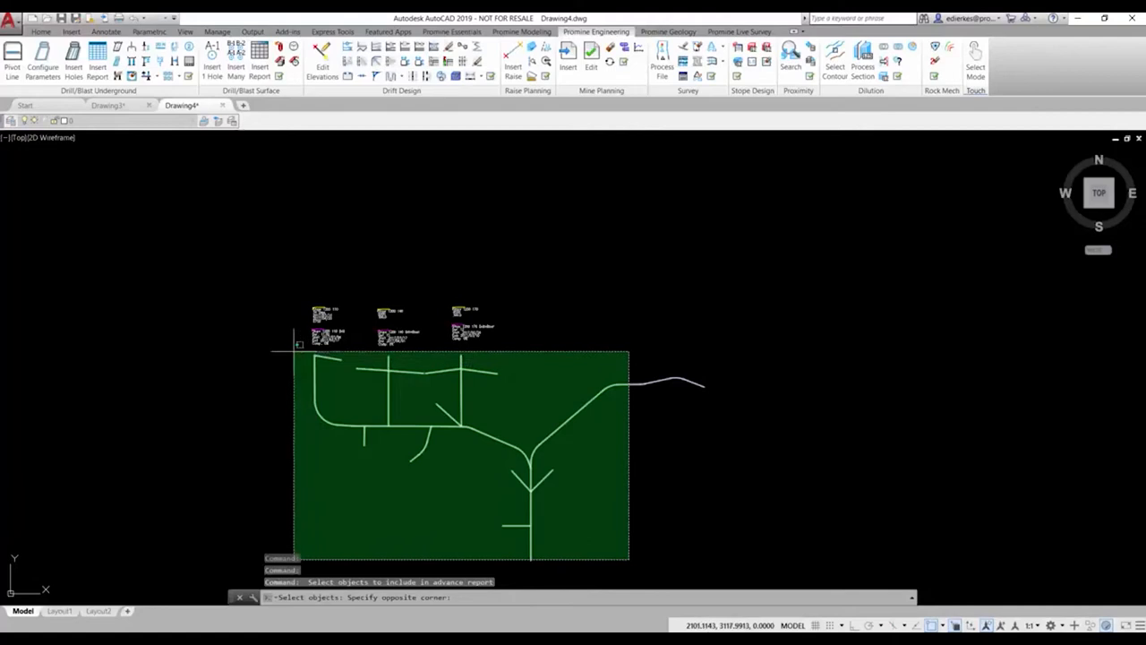